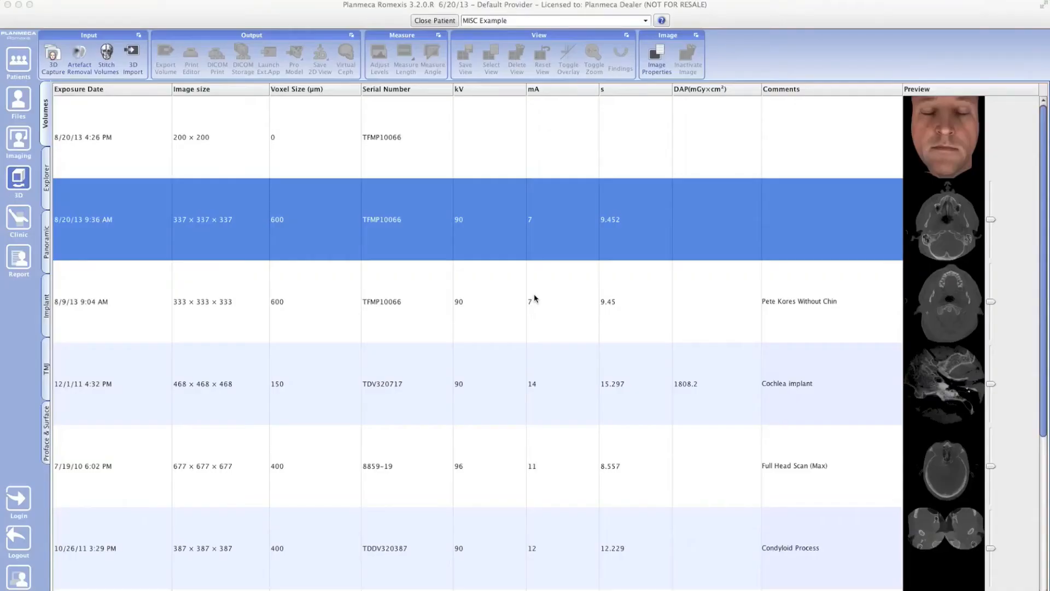
mouse_move(561, 206)
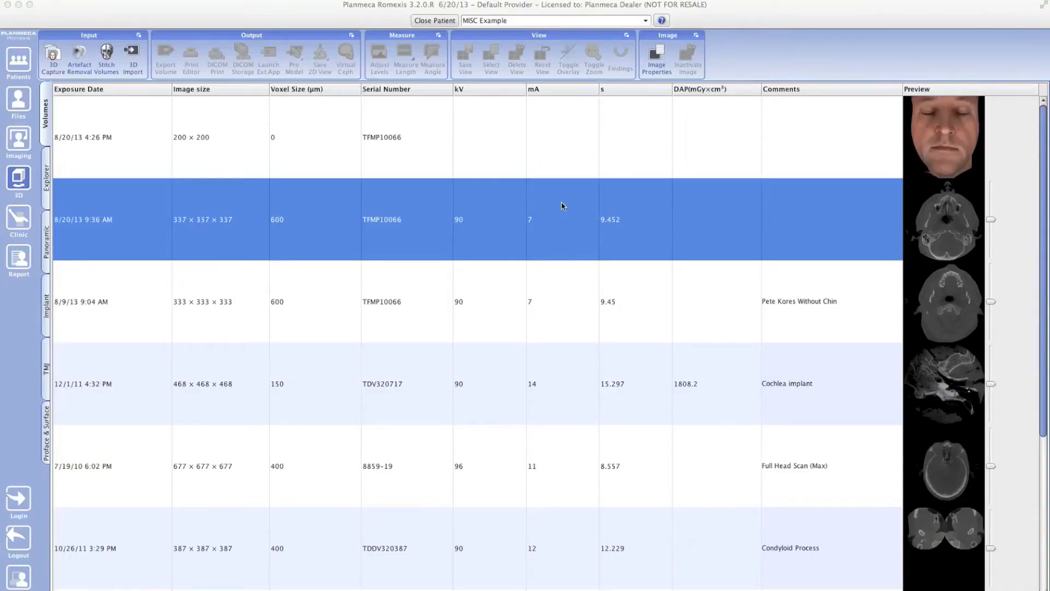
Select the 8/20/13 4:26 PM face-photo volume in the Volumes list.
click(134, 136)
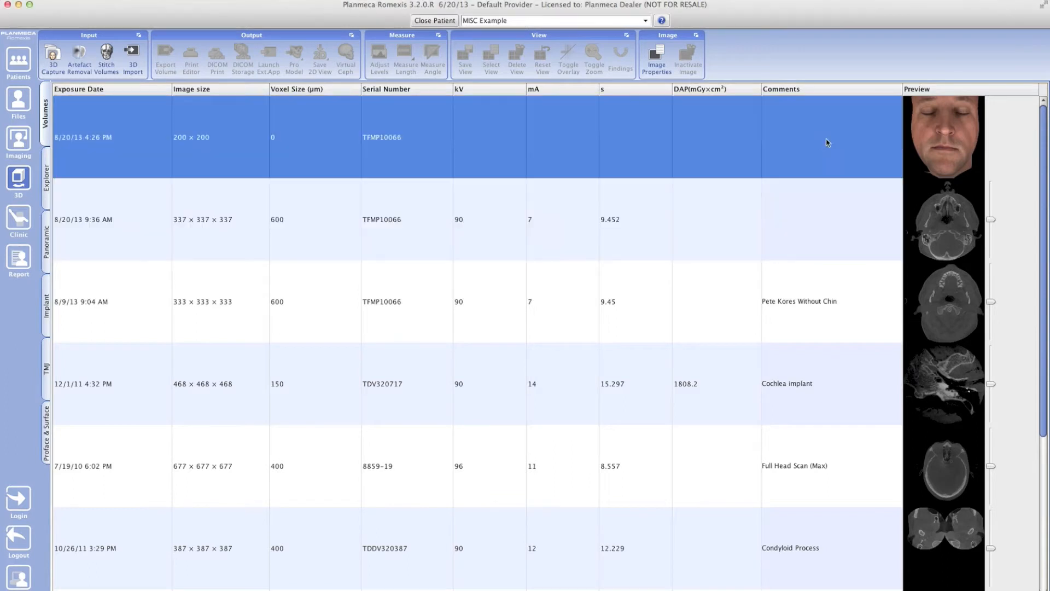
mouse_move(632, 152)
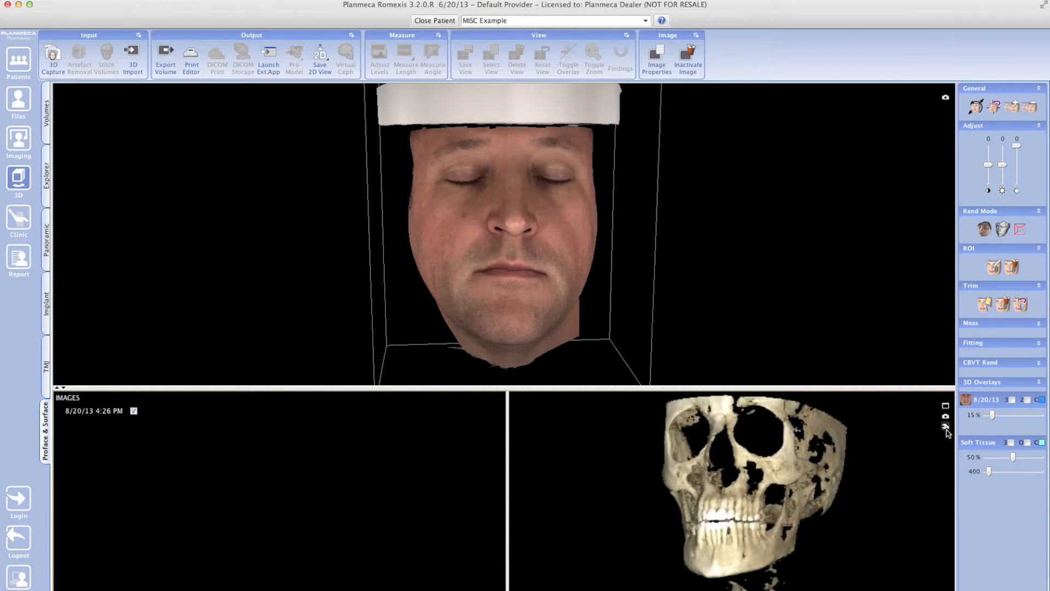
Render the CBCT as Soft Tissue and rotate the skin surface to face forward.
click(945, 426)
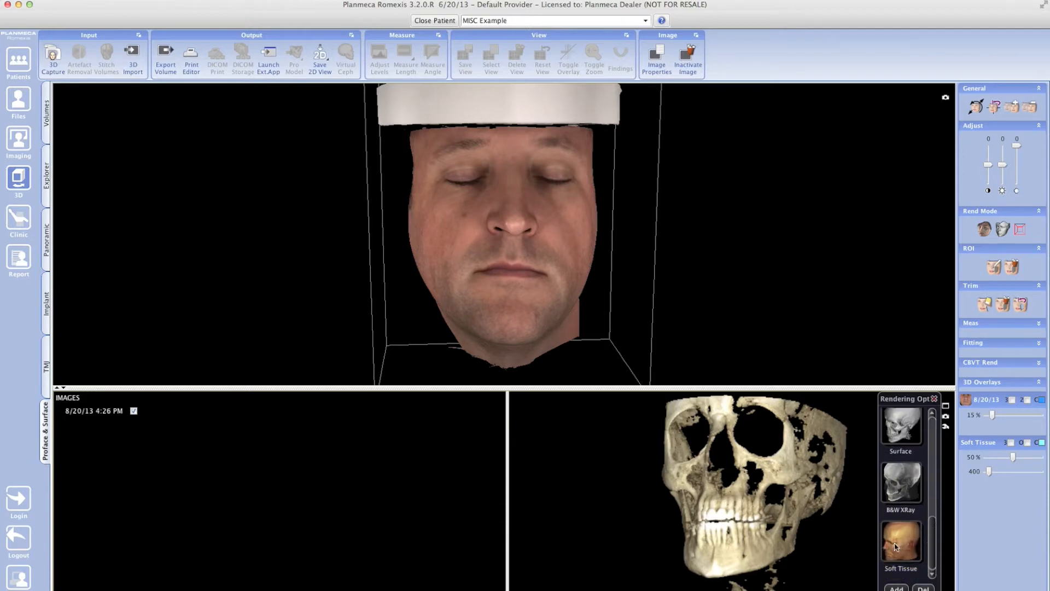
click(899, 541)
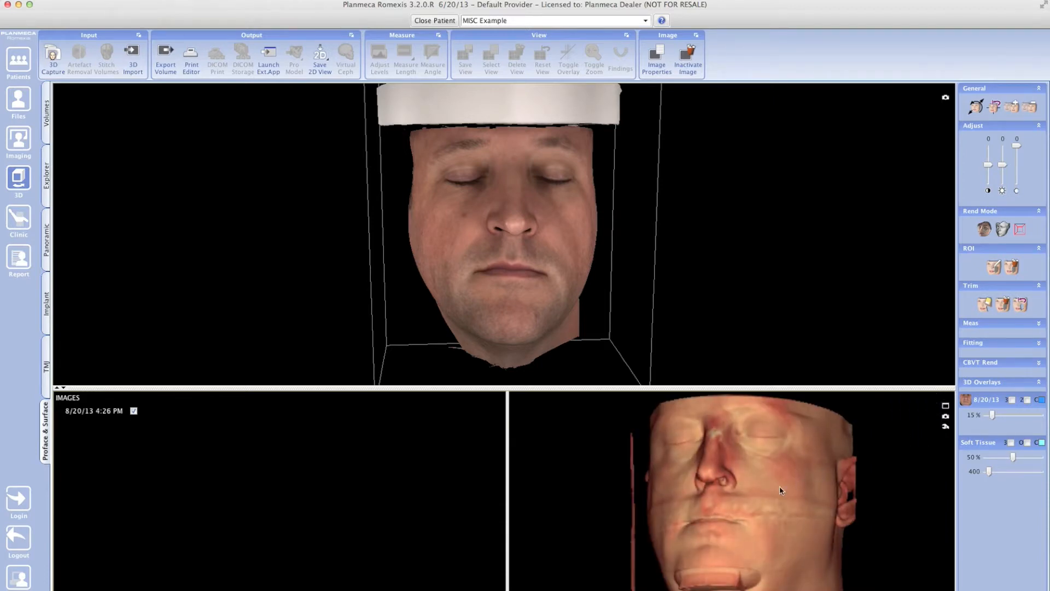
drag(781, 489, 807, 506)
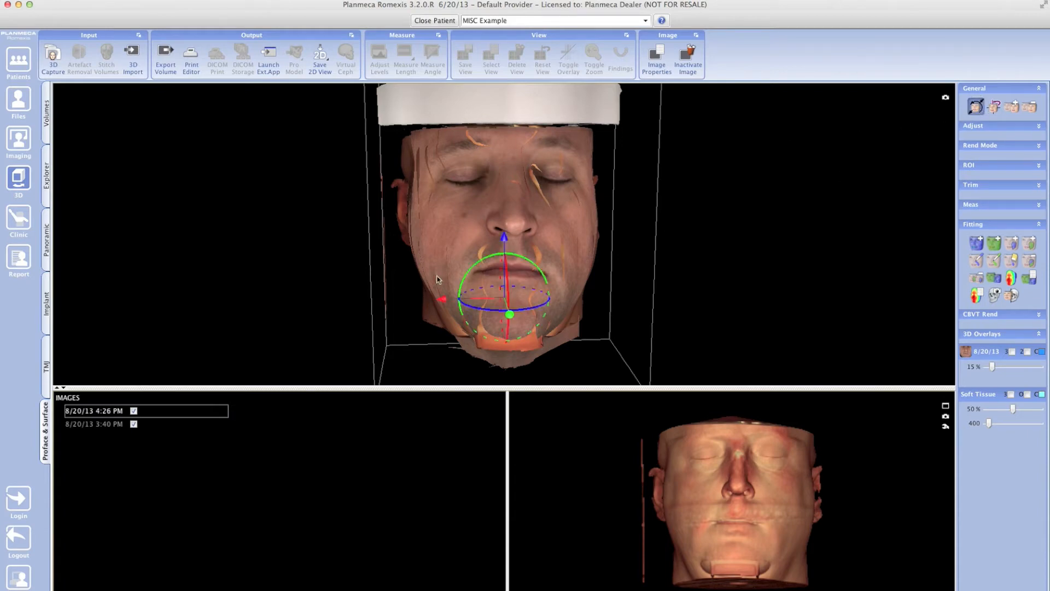
Move the face photo aside and add the 8/20/13 4:26 PM ProFace image via Fitting.
drag(435, 295, 322, 290)
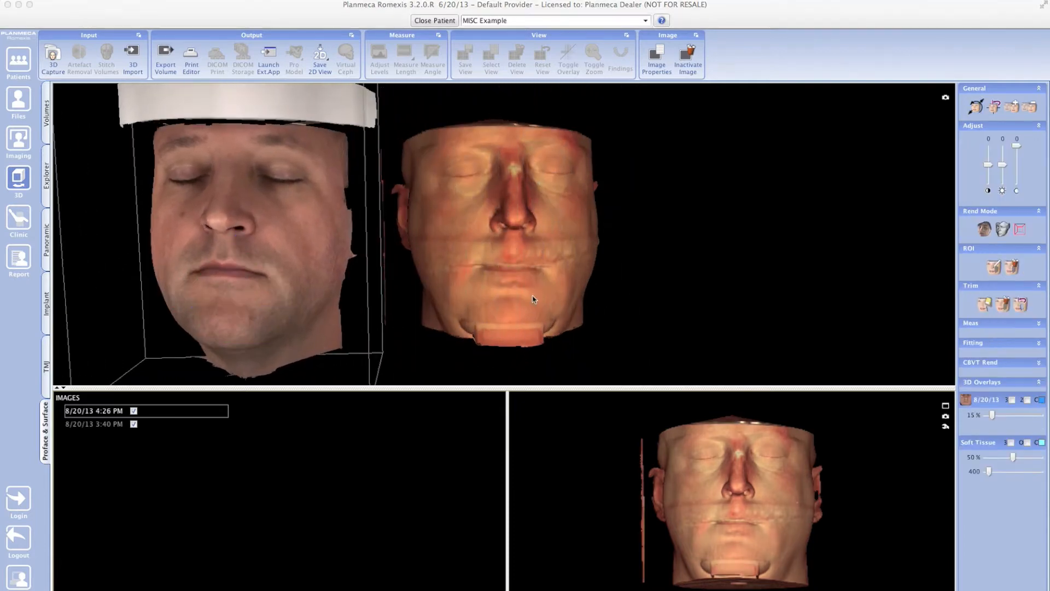
click(970, 125)
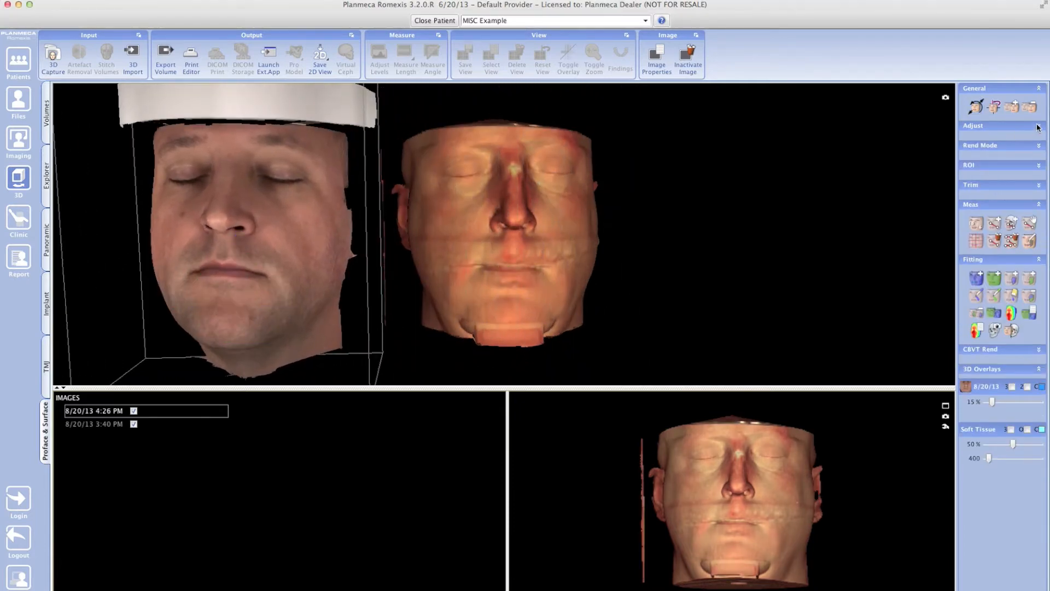
mouse_move(1026, 107)
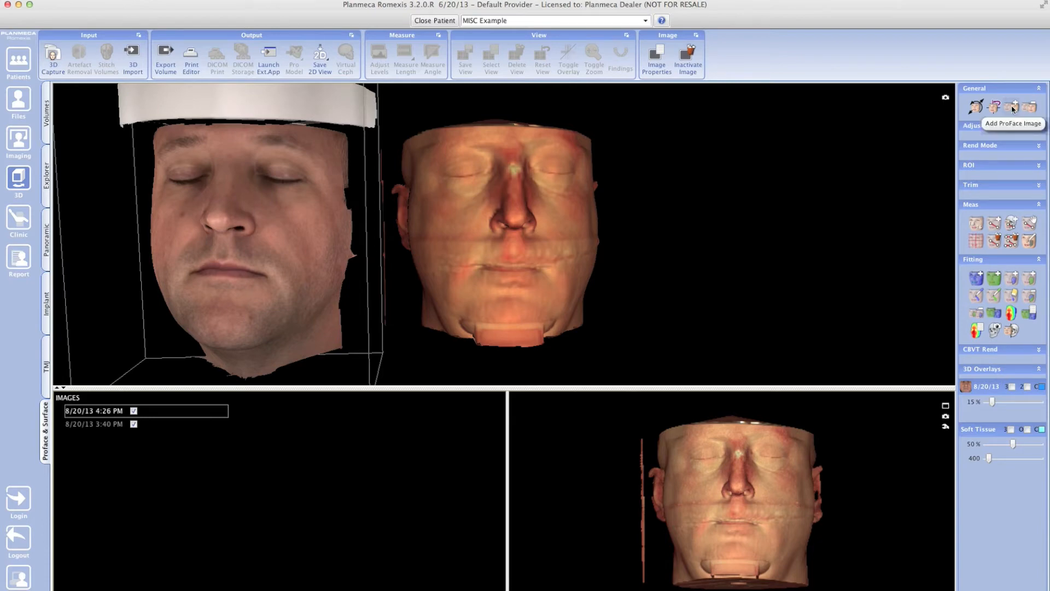
click(1024, 107)
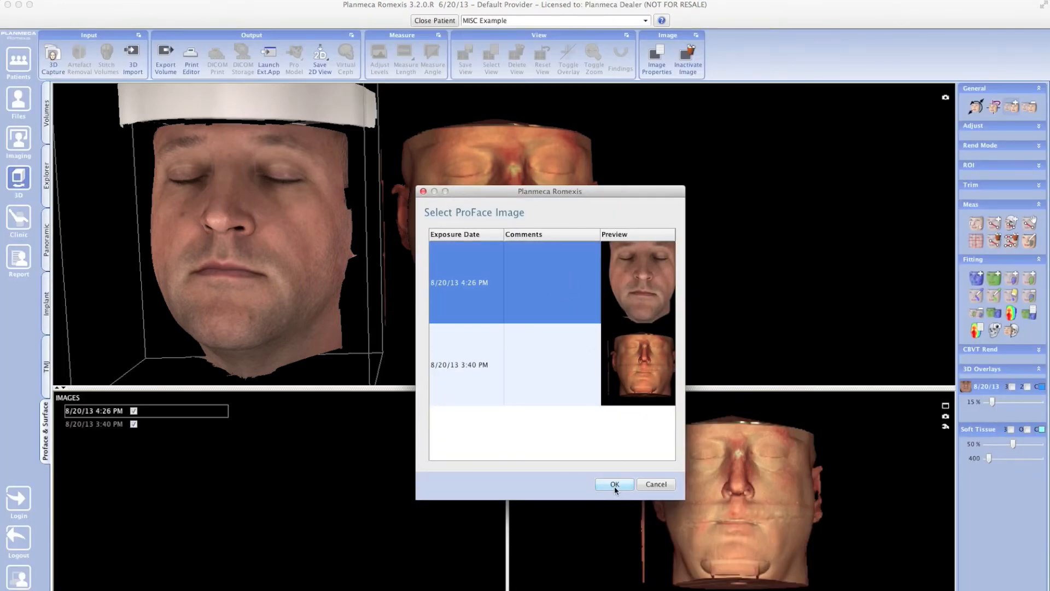
click(612, 483)
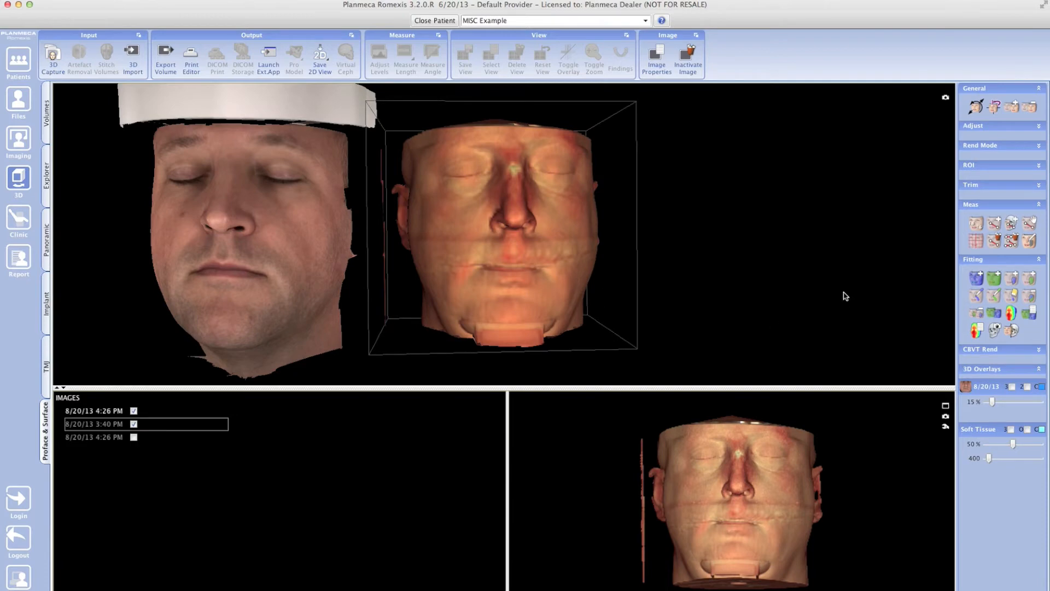
mouse_move(827, 296)
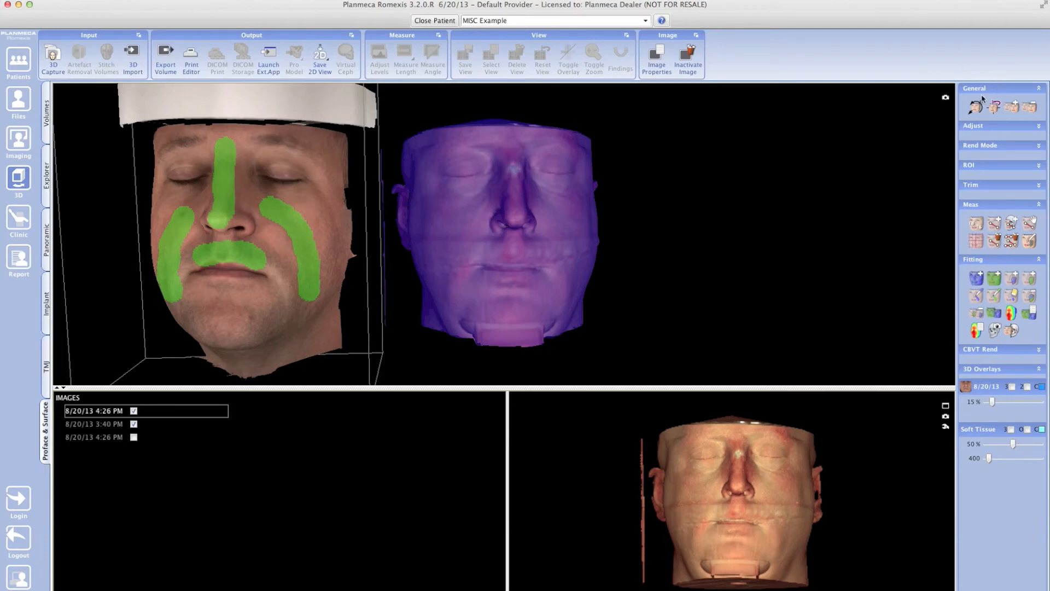
Switch from the paint tool to the move tool for the face photo.
click(976, 108)
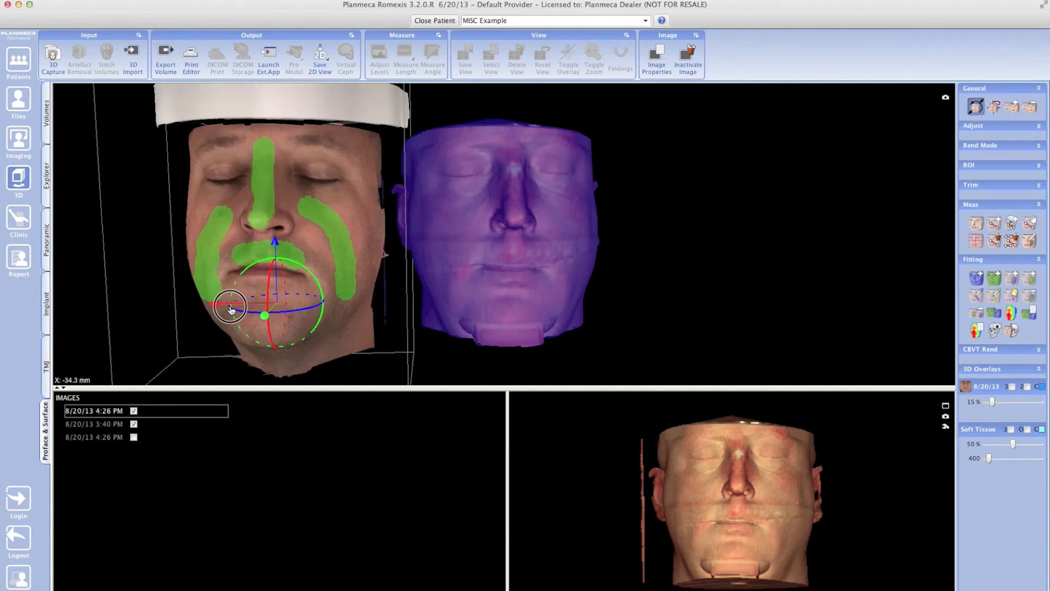
Drag the face photo over the purple CBCT skin so they roughly overlap.
drag(231, 309, 402, 298)
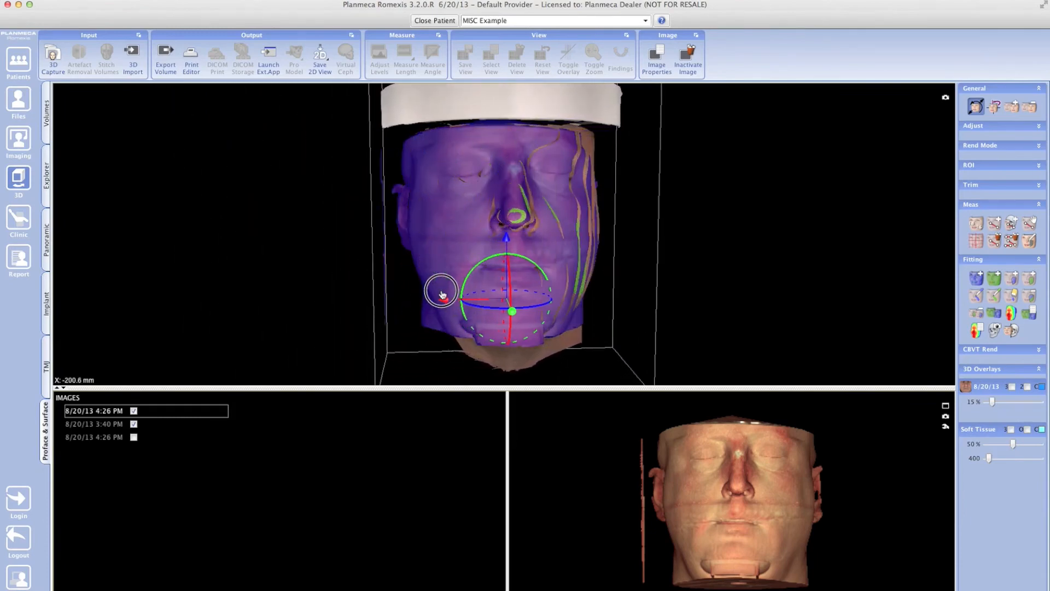
drag(442, 294, 438, 294)
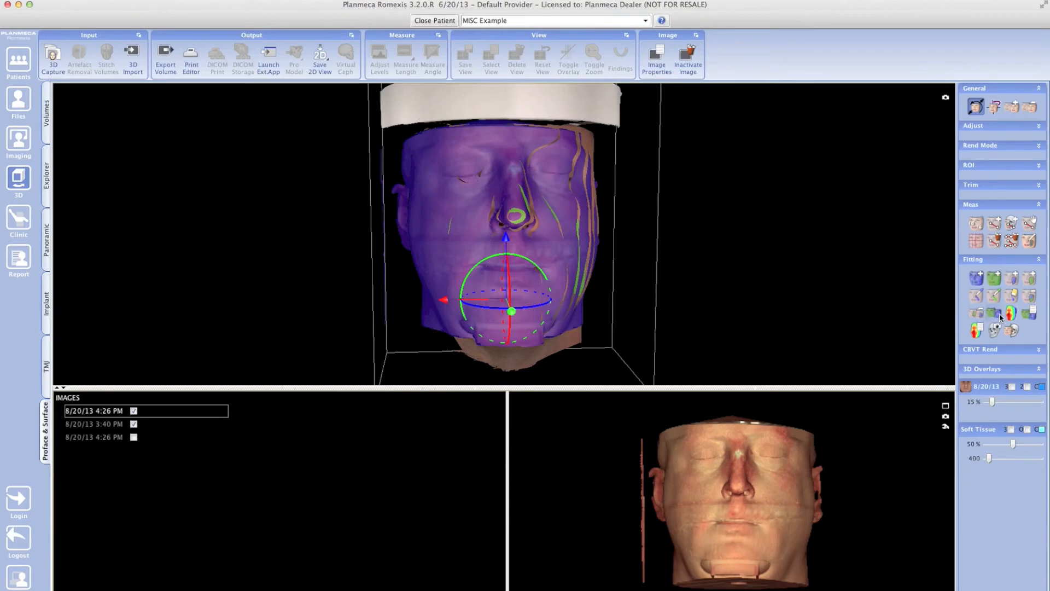
mouse_move(995, 313)
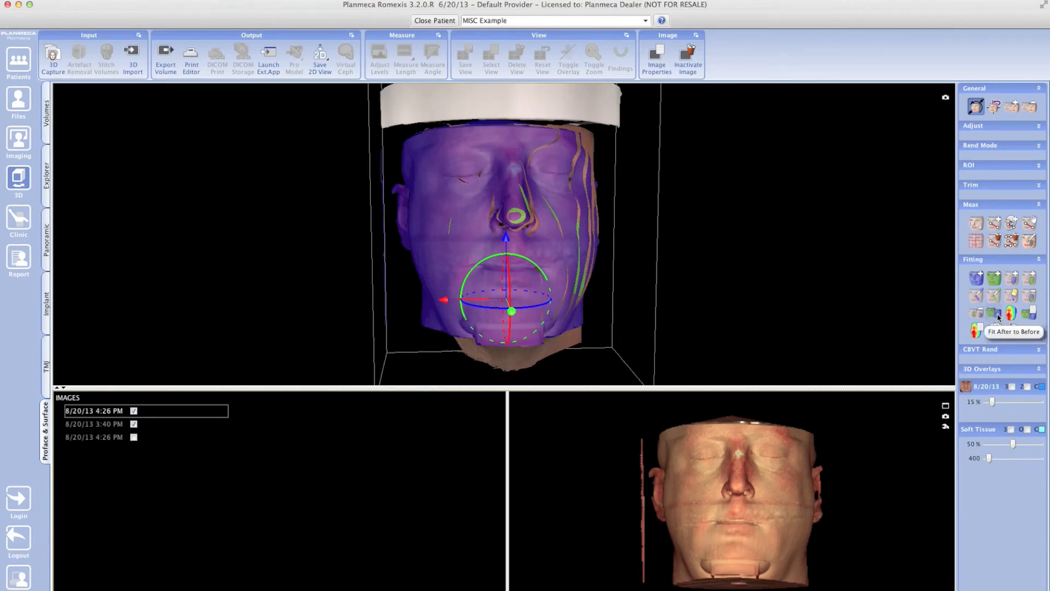
Run Fit After to Before and accept the MSE 0.576 Fitting Result.
click(1011, 313)
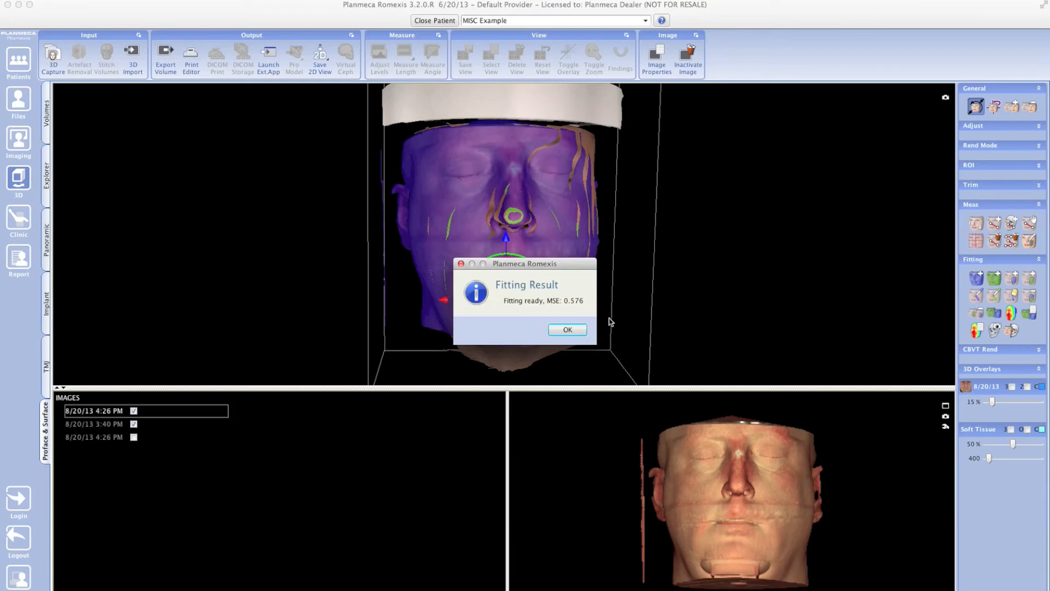
click(566, 329)
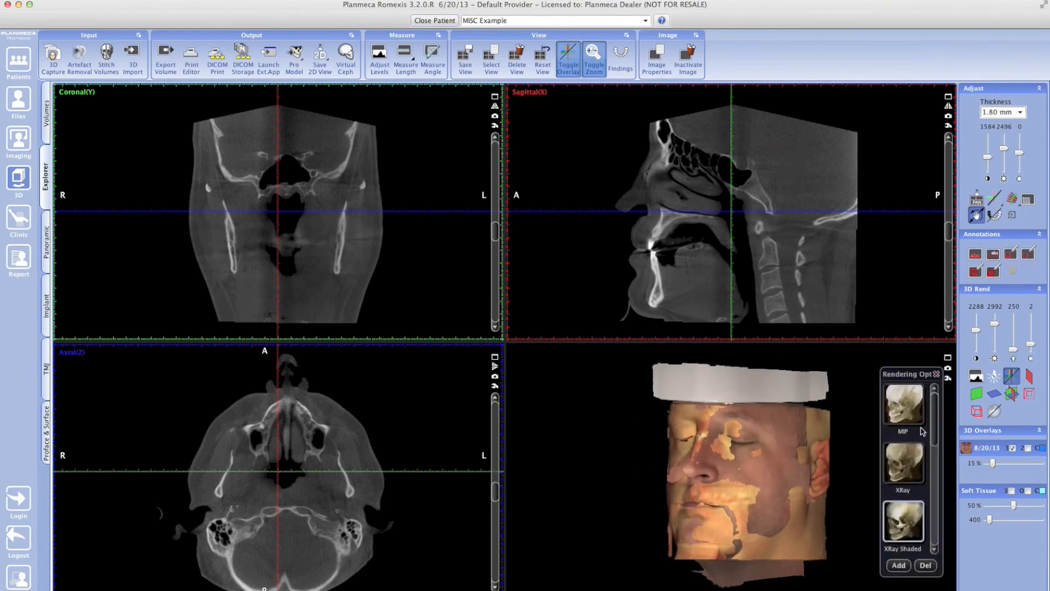
Apply a rendering preset showing the fitted face with skull and spine in profile.
click(901, 465)
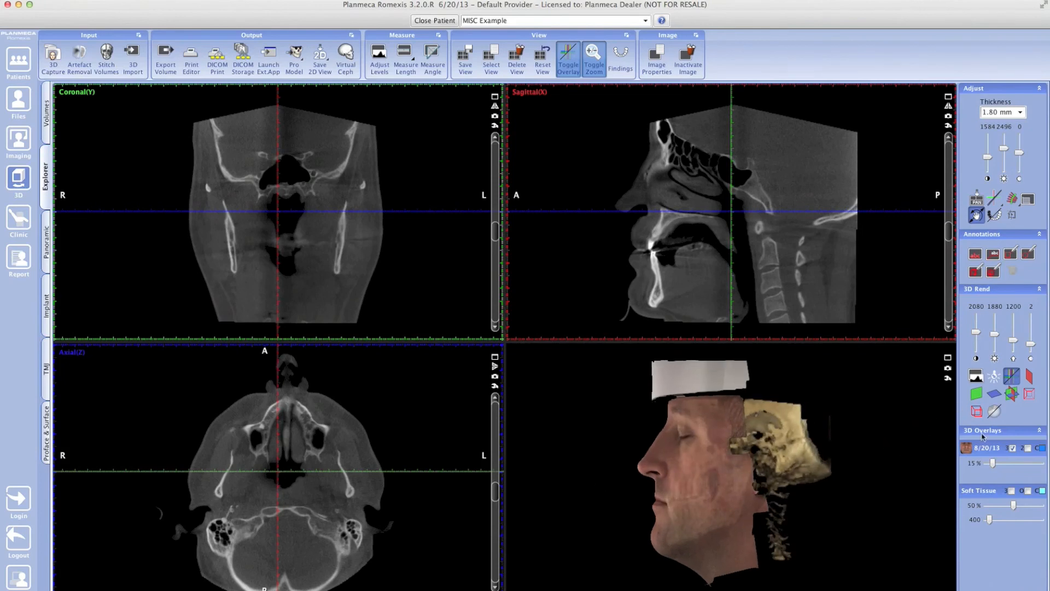
Enable the 8/20/13 slice outline under 3D Overlays and rotate the head to face forward.
click(1023, 447)
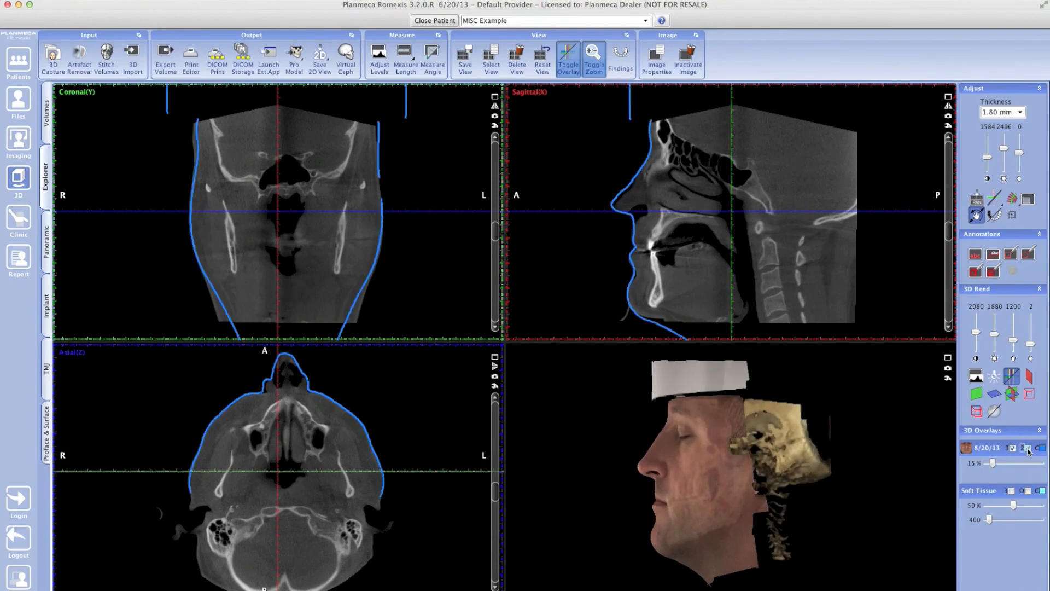
mouse_move(636, 175)
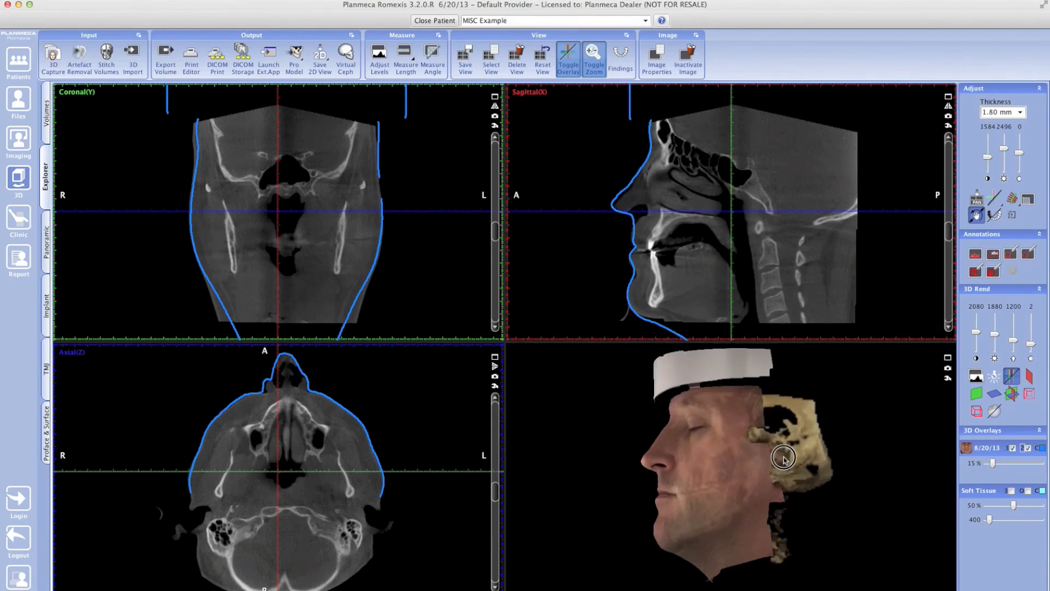
drag(783, 459, 684, 499)
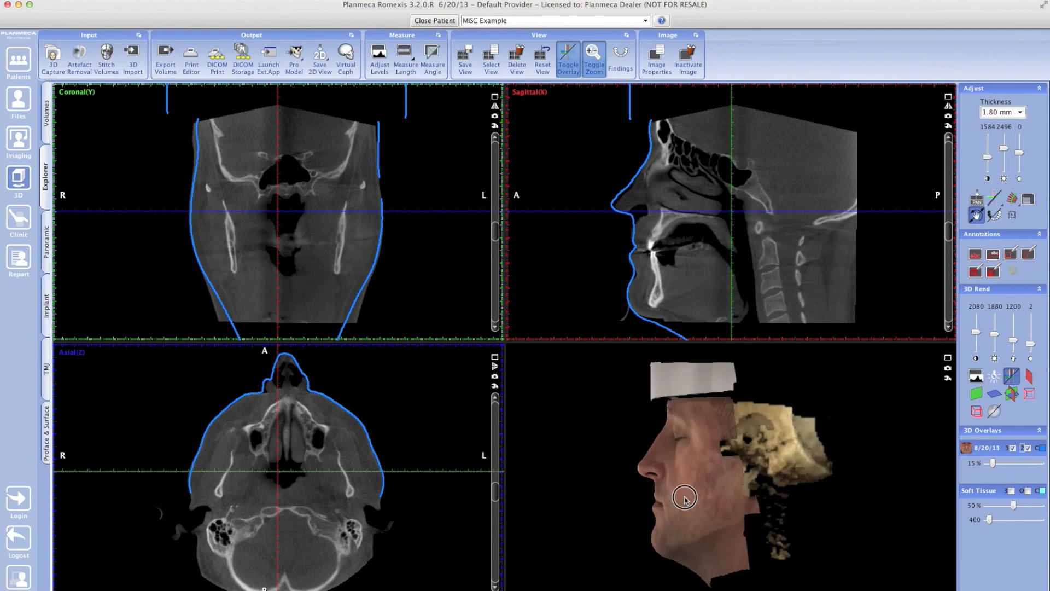
drag(684, 498, 904, 495)
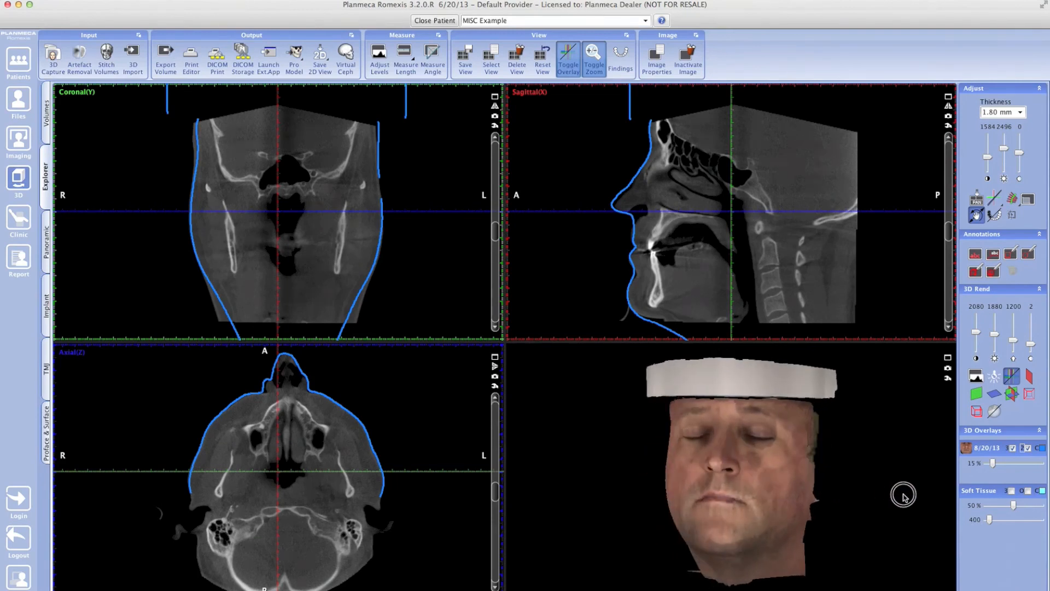
drag(903, 495, 797, 442)
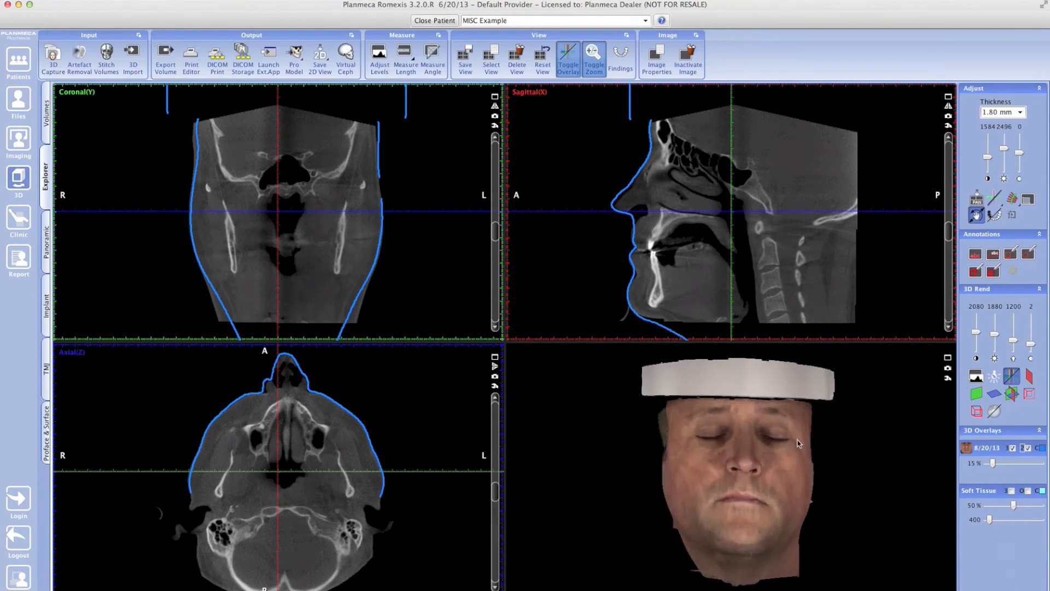